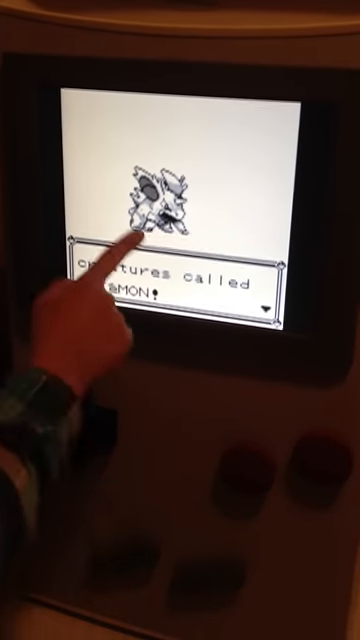
- Advance the professor's dialogue twice to reach 'I study POKéMON as'
click(276, 456)
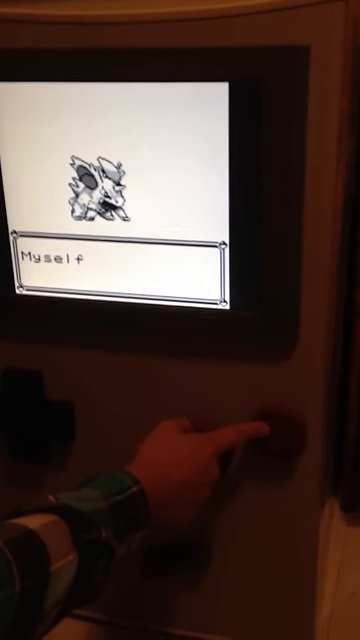
click(270, 430)
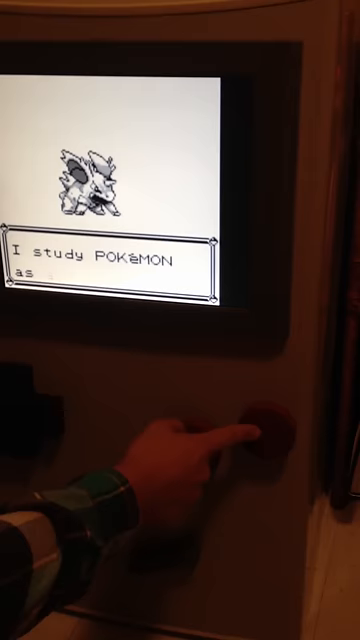